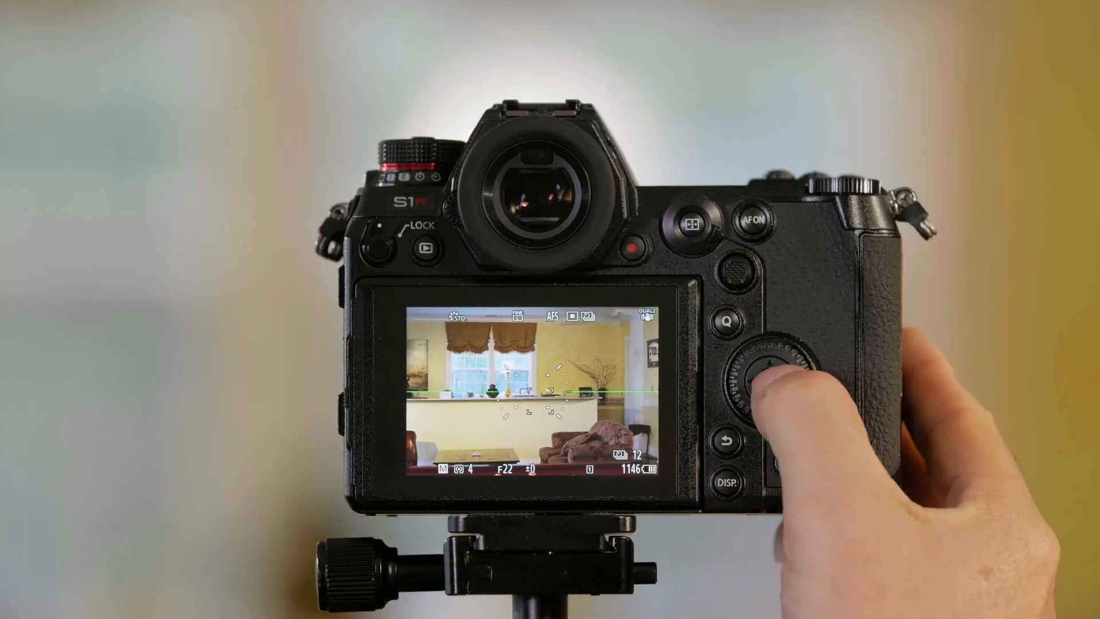
Bring up the Others (Photo) 2 menu and enter Time Lapse/Animation settings
click(757, 370)
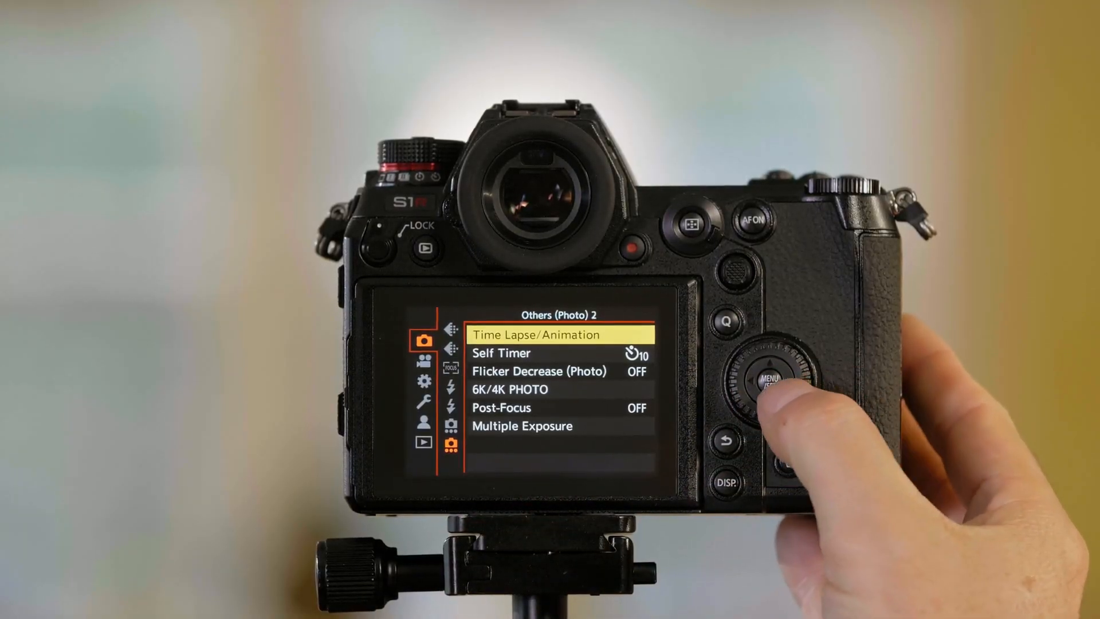
click(755, 373)
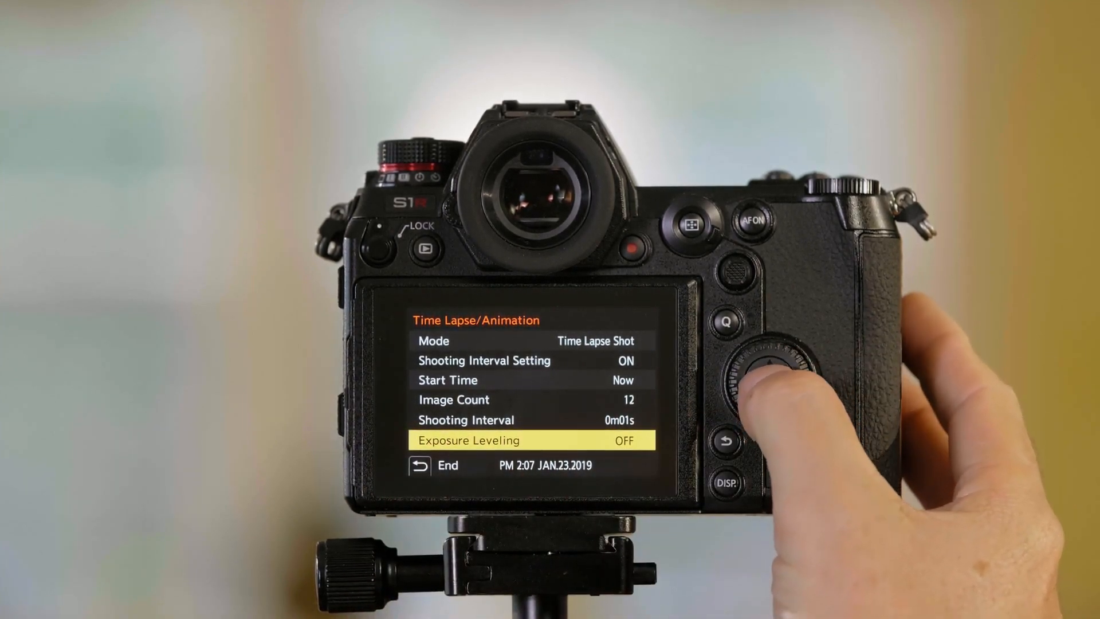
Show the ON/OFF choices for Exposure Leveling under Time Lapse Shot
click(763, 380)
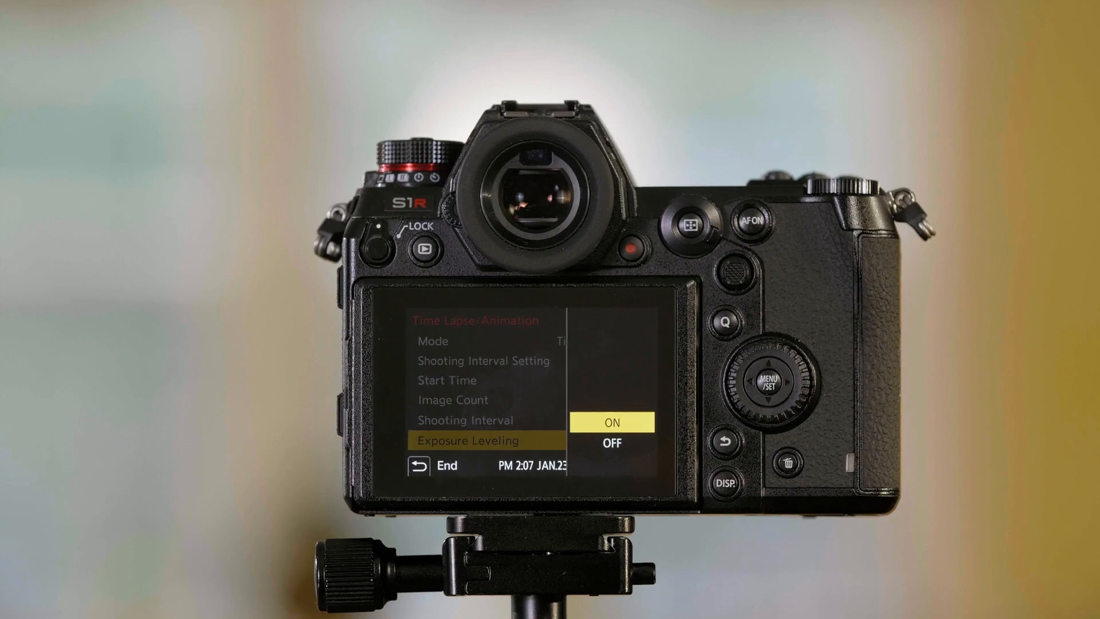